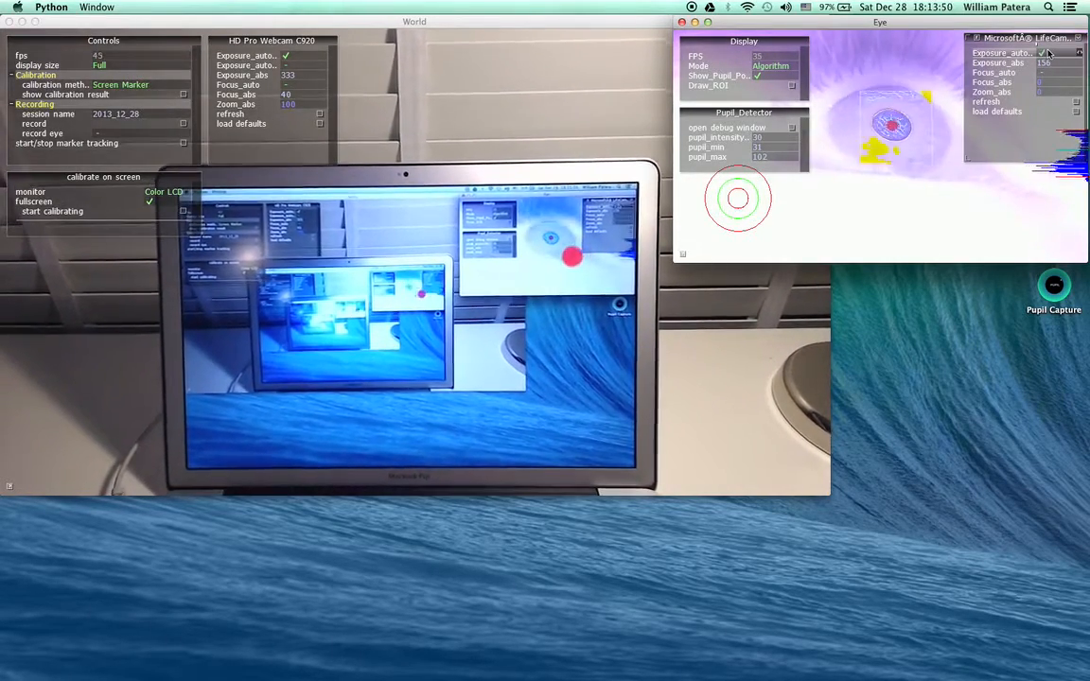
Set the eye window Display Mode to Camera Image.
{"action": "left_click", "coordinate": [772, 65]}
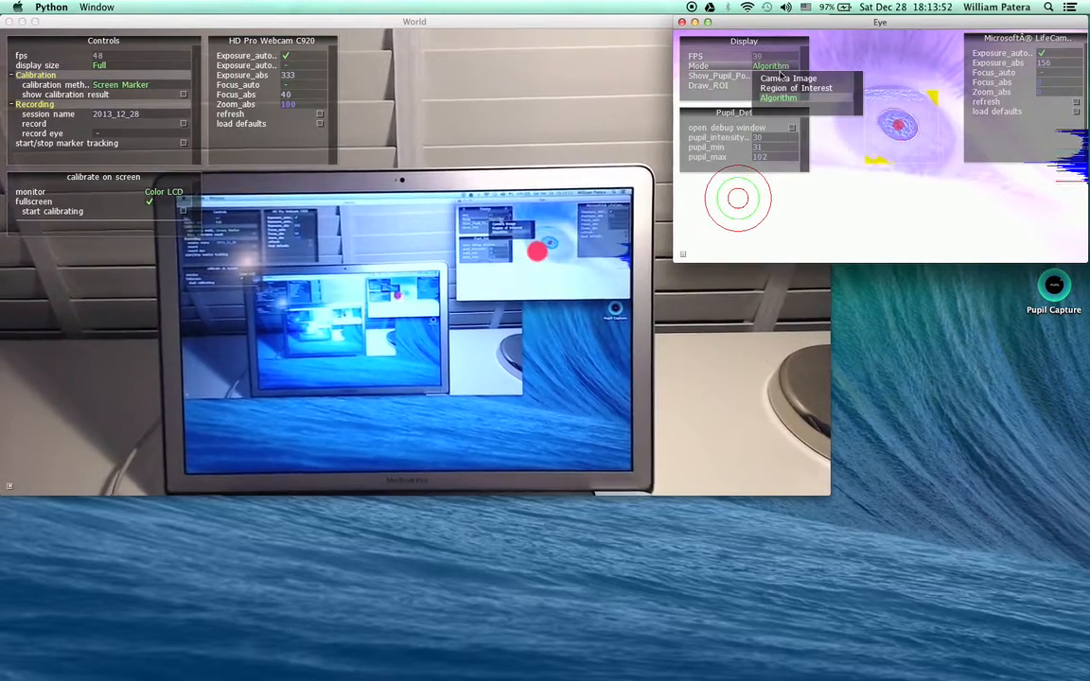
{"action": "left_click", "coordinate": [788, 78]}
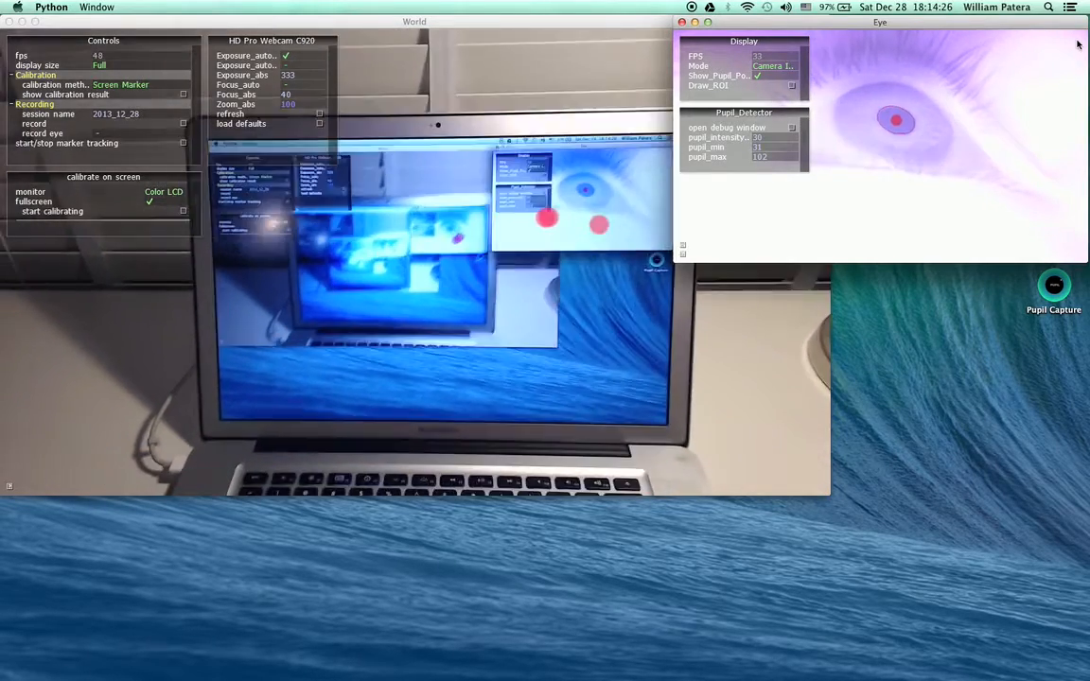
View the eye's Region of Interest, then set Display Mode back to Algorithm.
{"action": "left_click", "coordinate": [767, 64]}
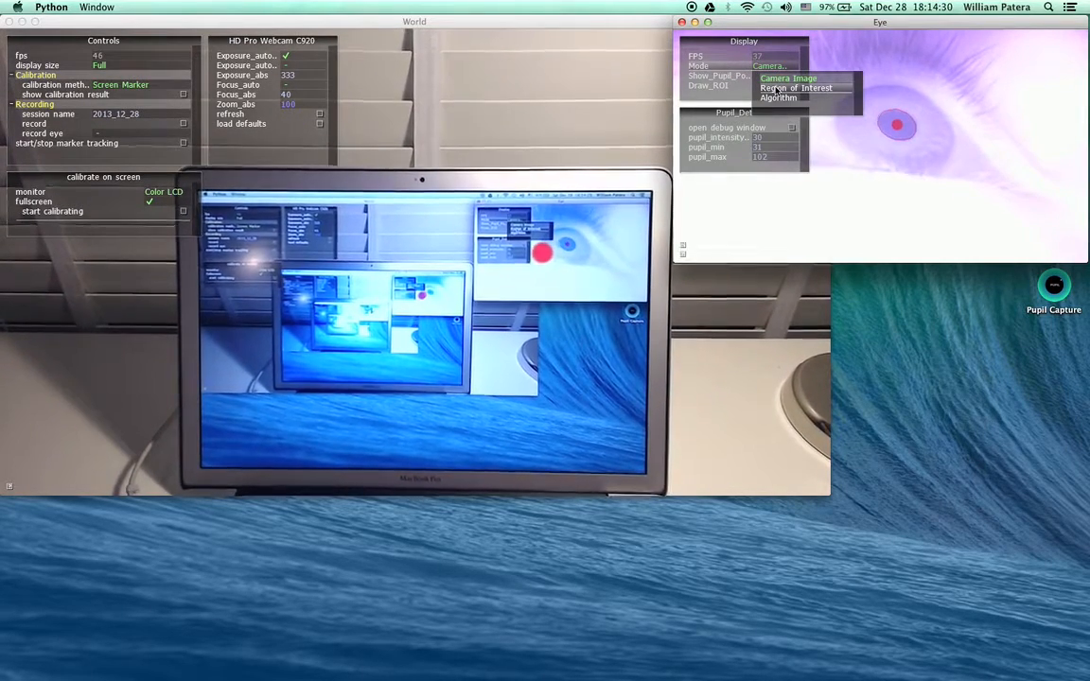
{"action": "left_click", "coordinate": [795, 88]}
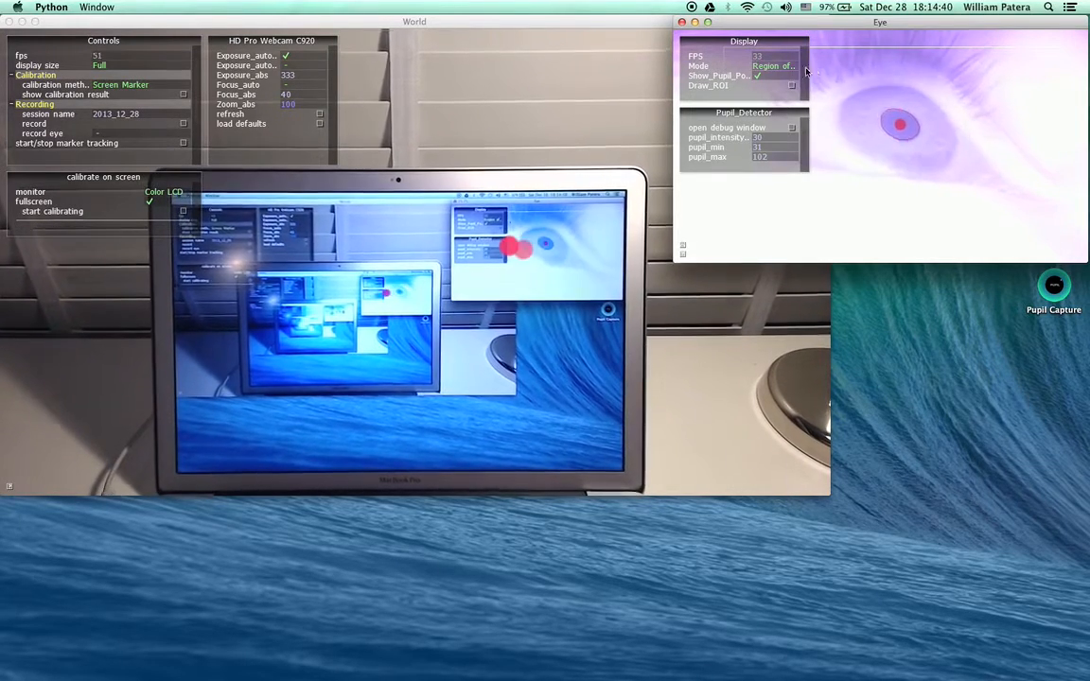
{"action": "left_click", "coordinate": [773, 65]}
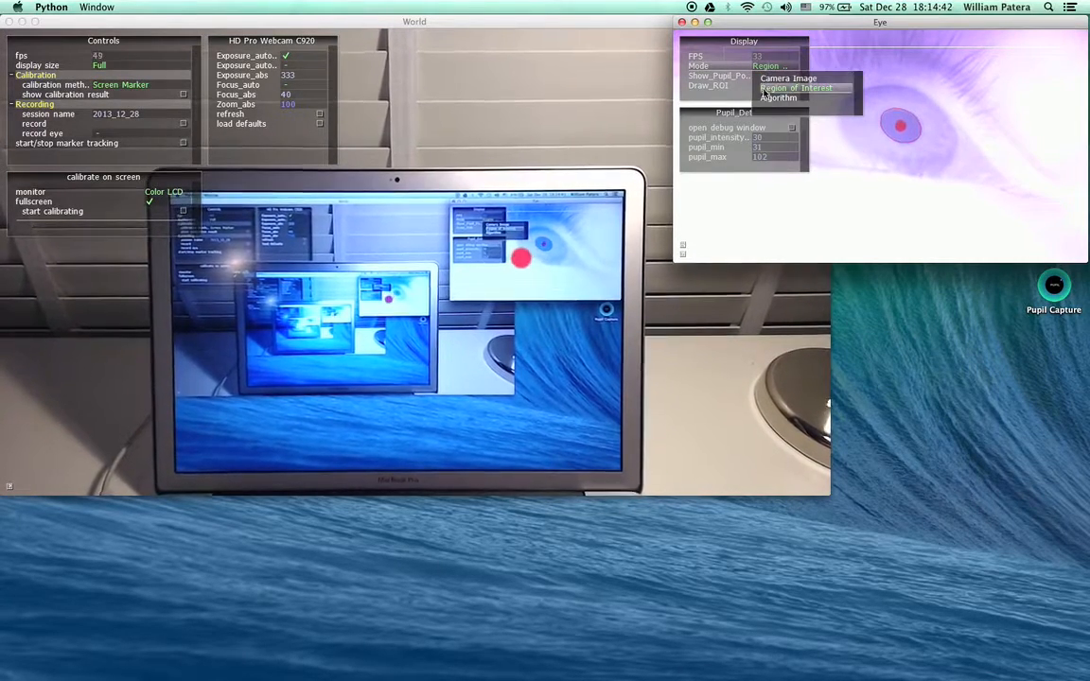
{"action": "left_click", "coordinate": [778, 99]}
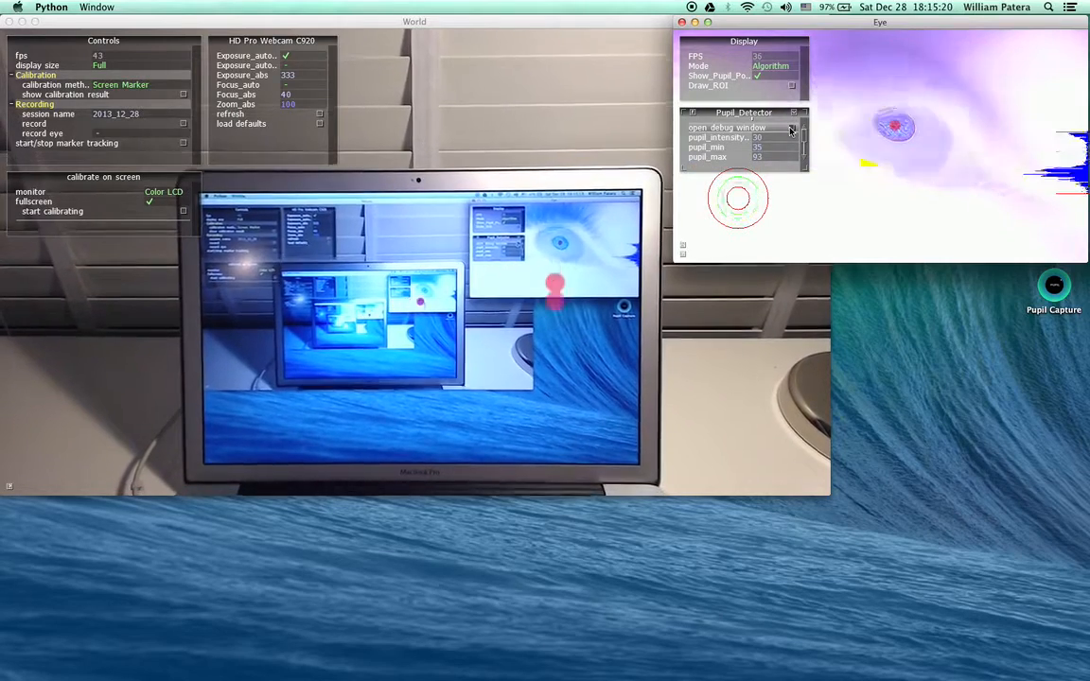
{"action": "left_click", "coordinate": [729, 129]}
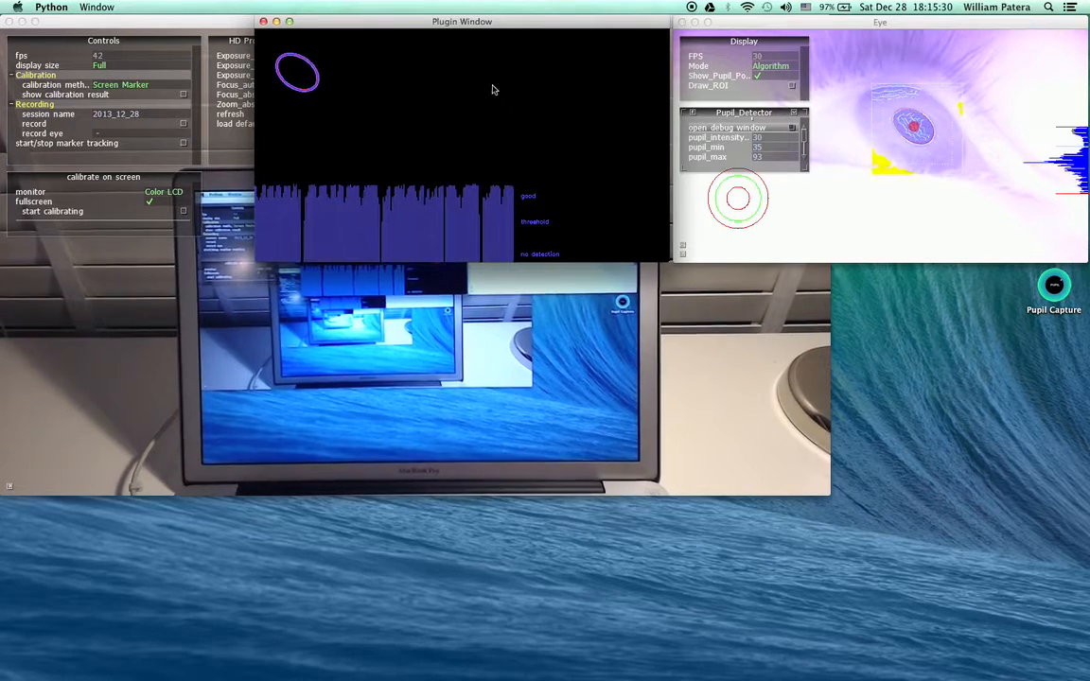
{"action": "mouse_move", "coordinate": [628, 77]}
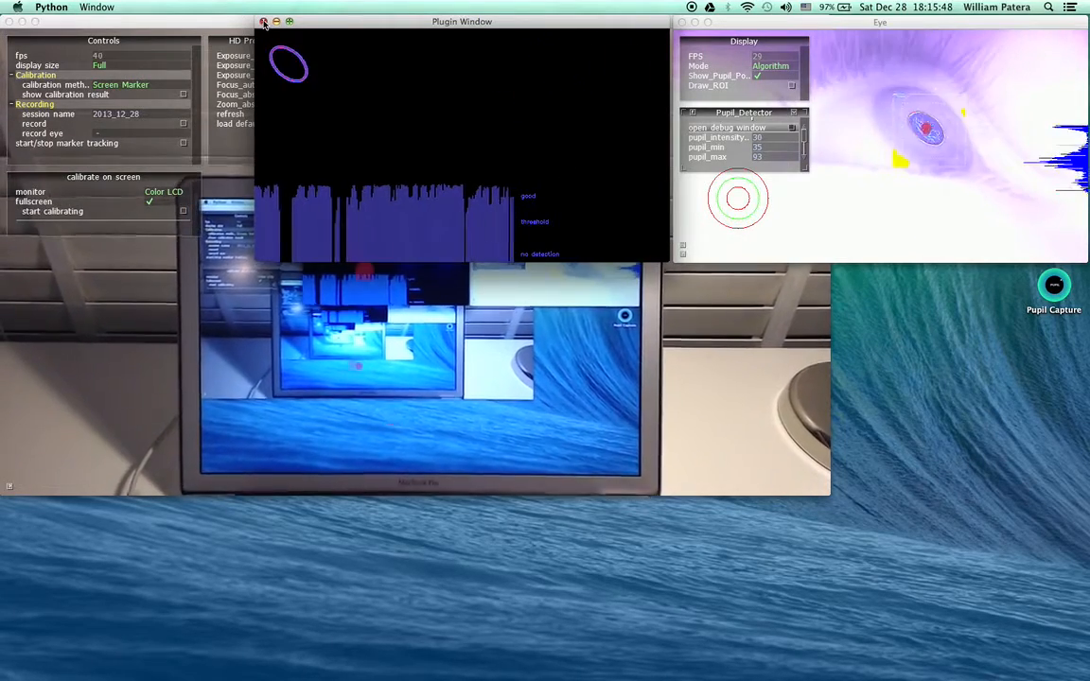
{"action": "left_click", "coordinate": [265, 21]}
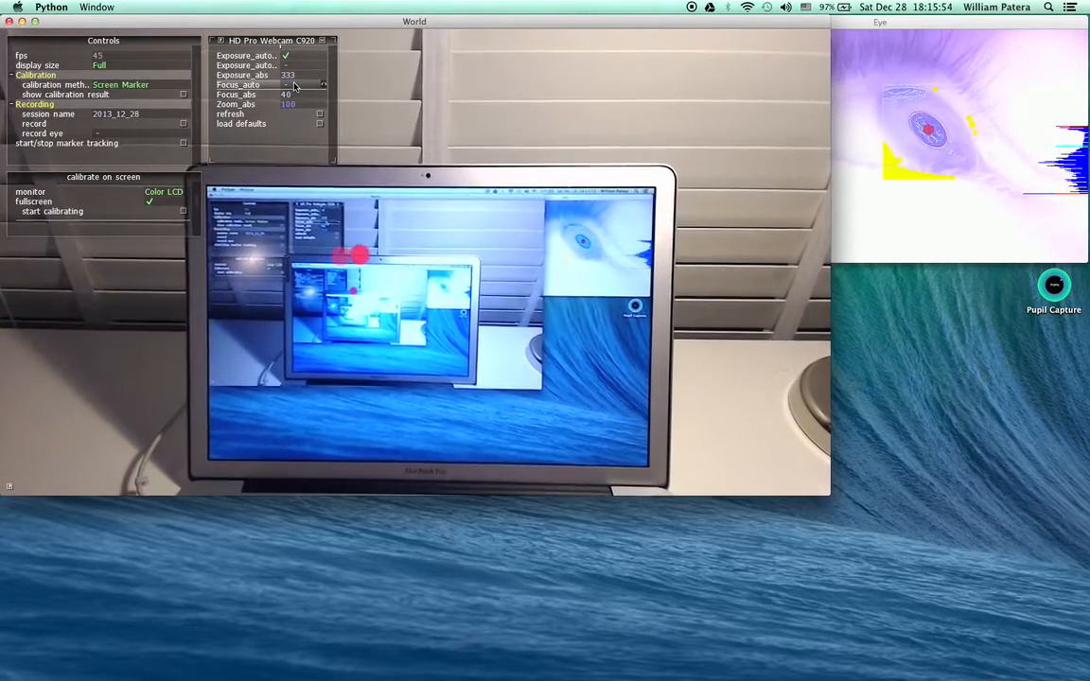
Uncheck Focus_auto on the HD Pro Webcam C920 and collapse its settings menu.
{"action": "left_click", "coordinate": [286, 85]}
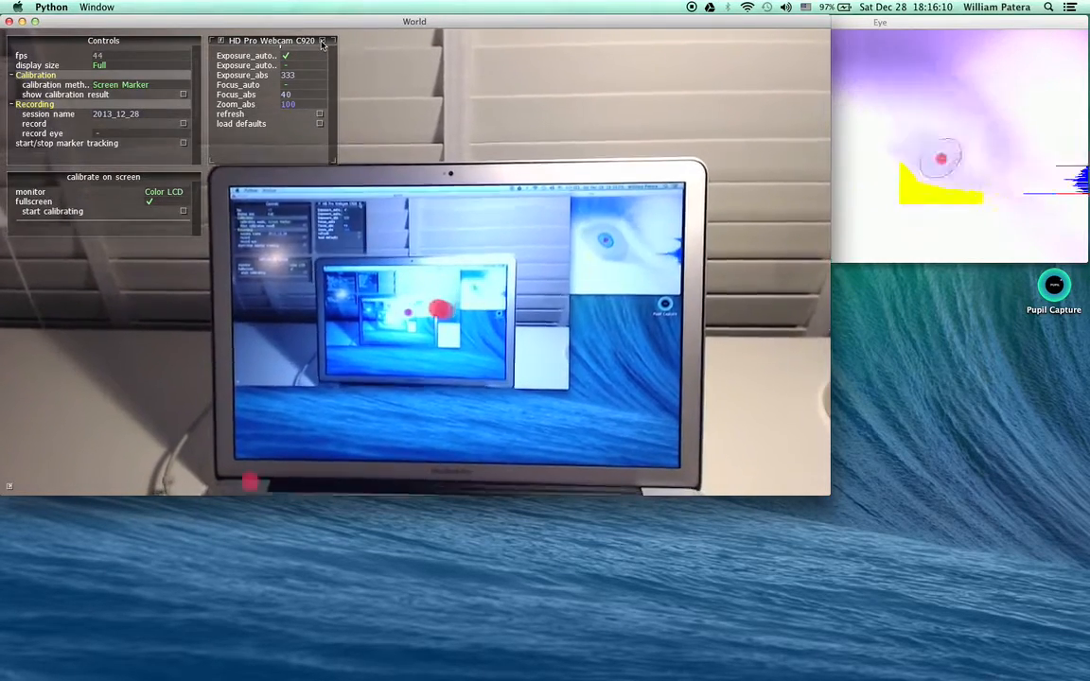
{"action": "left_click", "coordinate": [321, 42]}
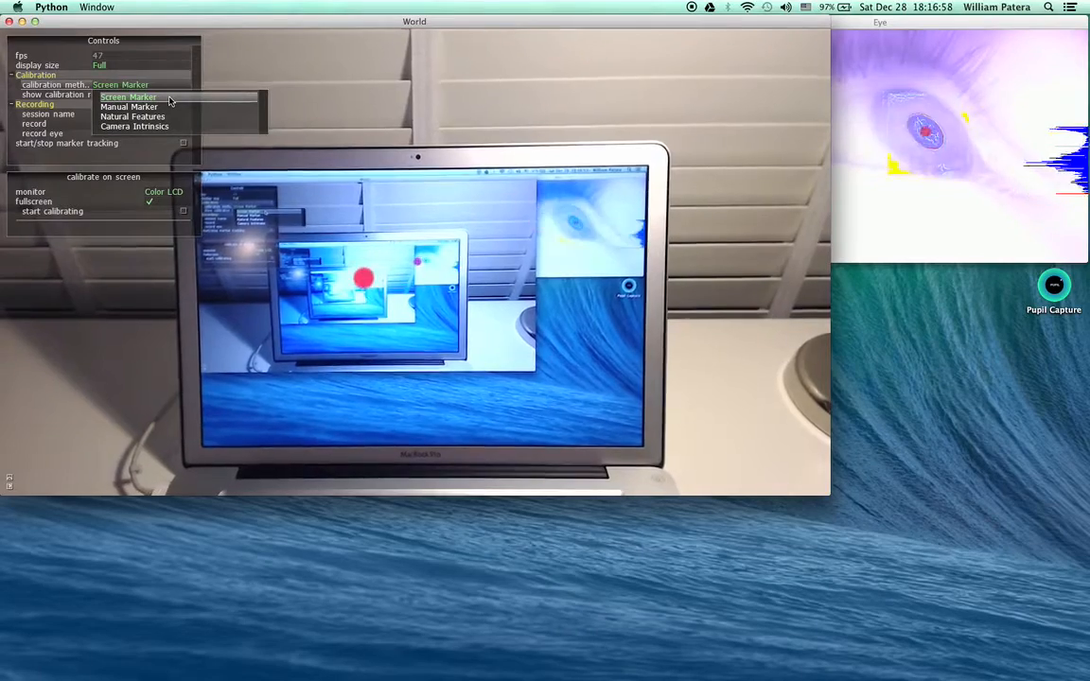
Keep Screen Marker as calibration method with fullscreen markers on the laptop display.
{"action": "left_click", "coordinate": [129, 95]}
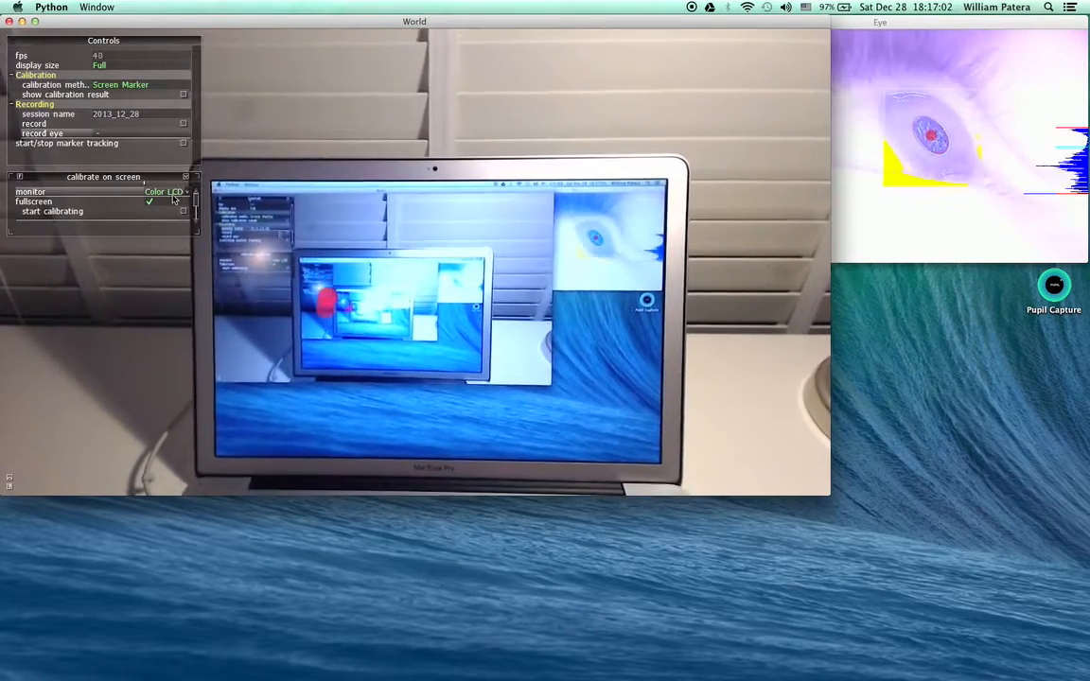
{"action": "left_click", "coordinate": [167, 191]}
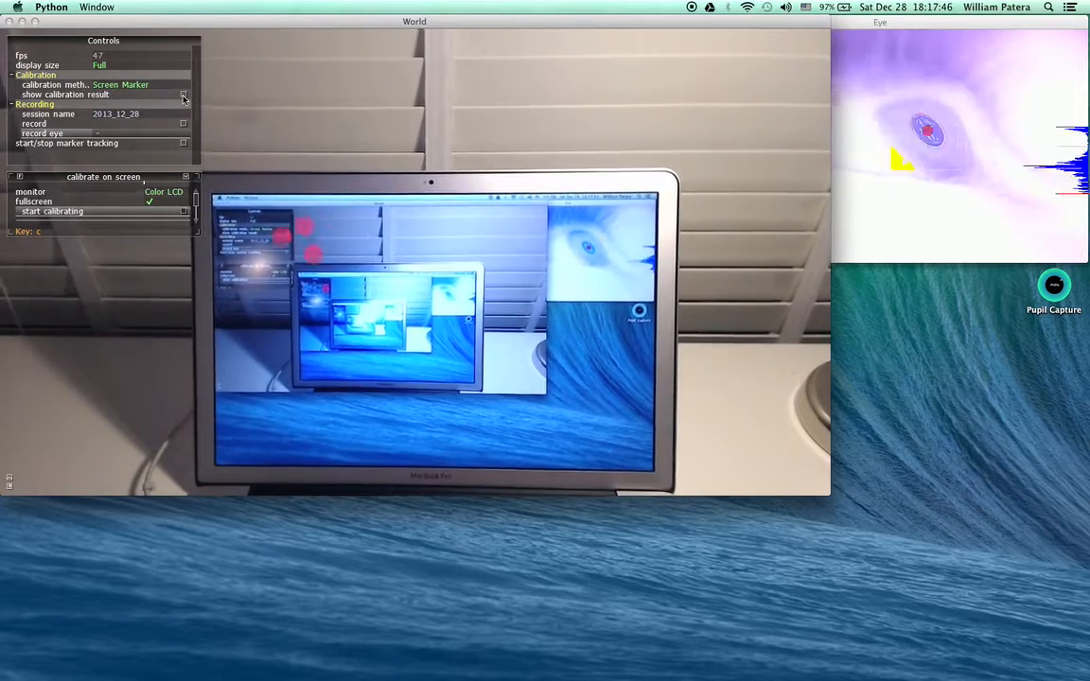
Show the calibration_results panel and move it aside to read samples and screen area.
{"action": "left_click", "coordinate": [183, 95]}
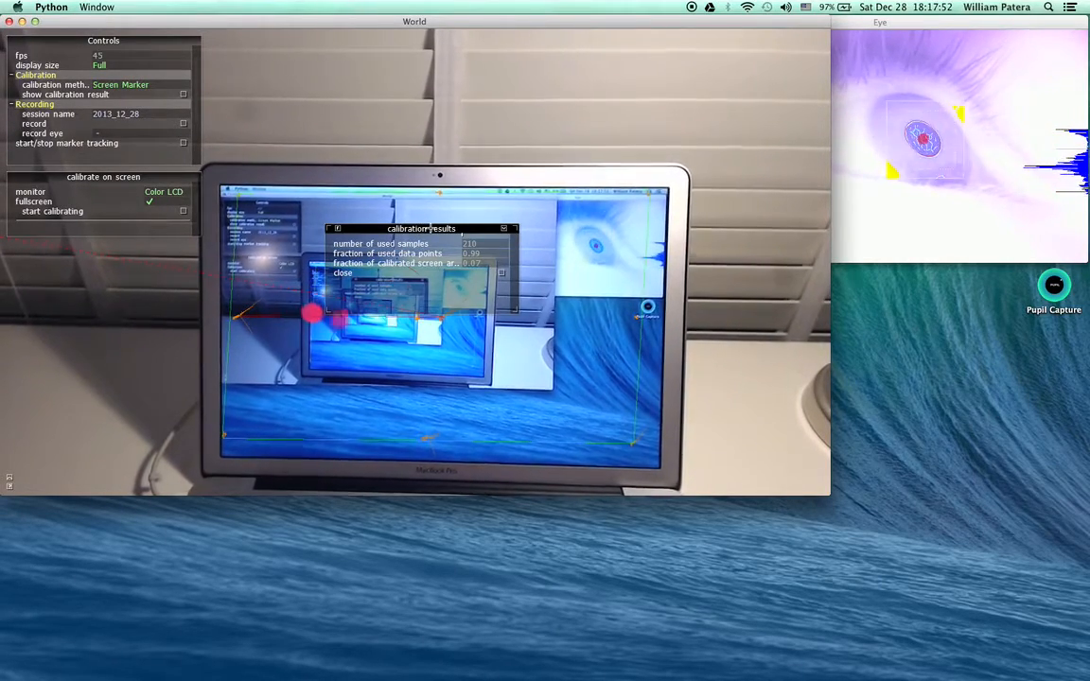
{"action": "left_click_drag", "start_coordinate": [420, 227], "coordinate": [540, 79]}
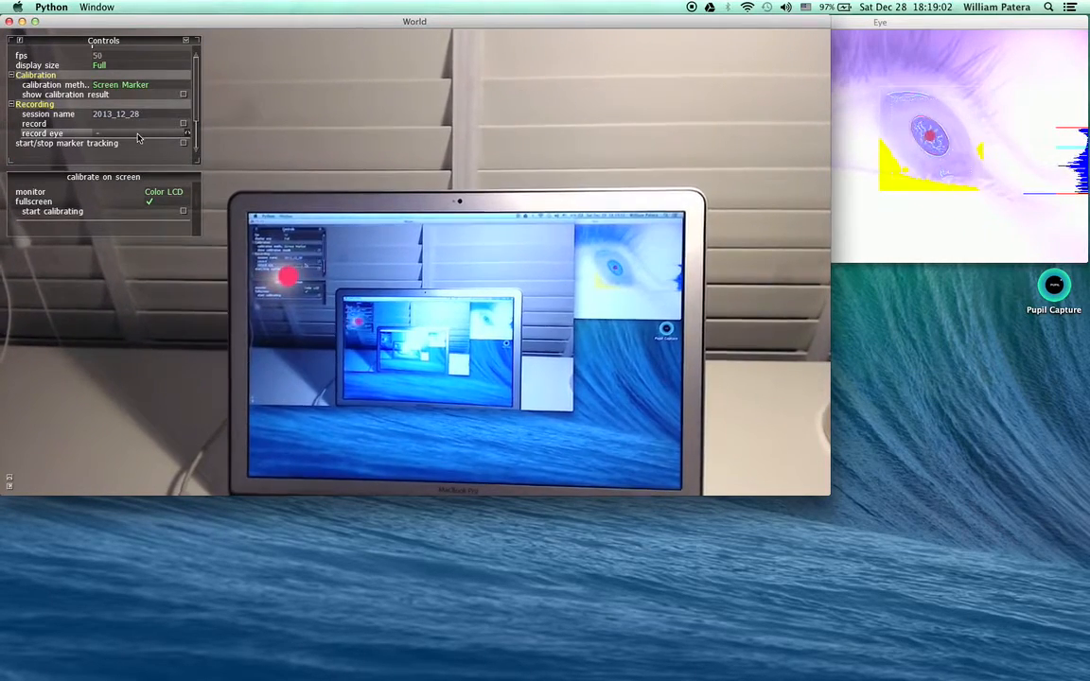
Enable 'record eye', name the session test_session and start recording.
{"action": "left_click", "coordinate": [182, 133]}
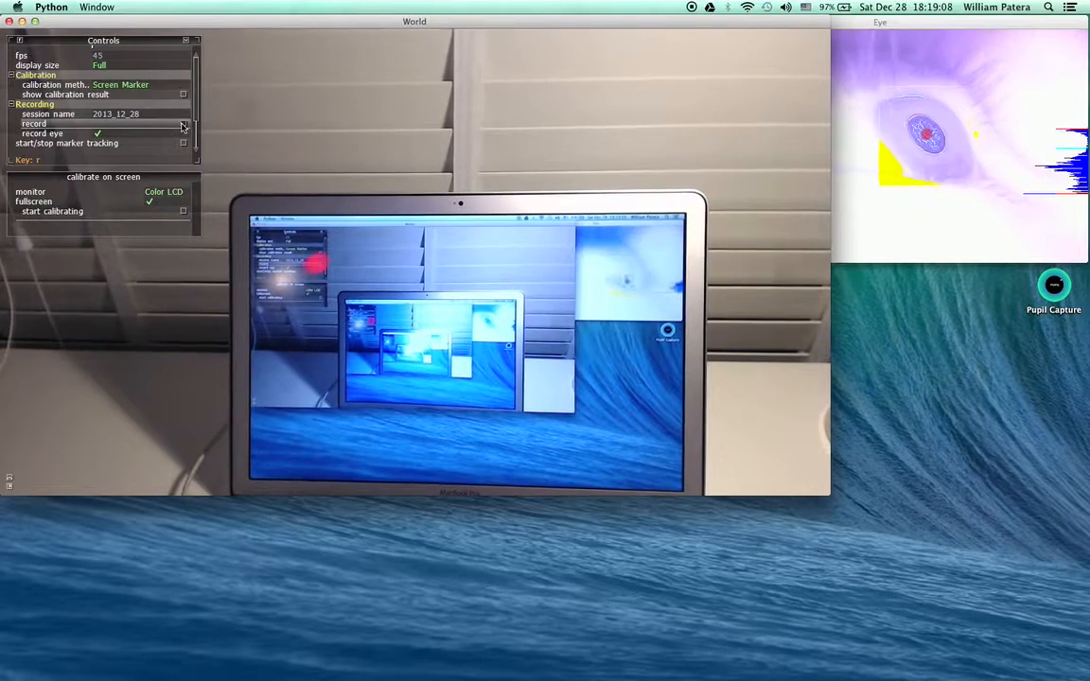
{"action": "left_click", "coordinate": [181, 123]}
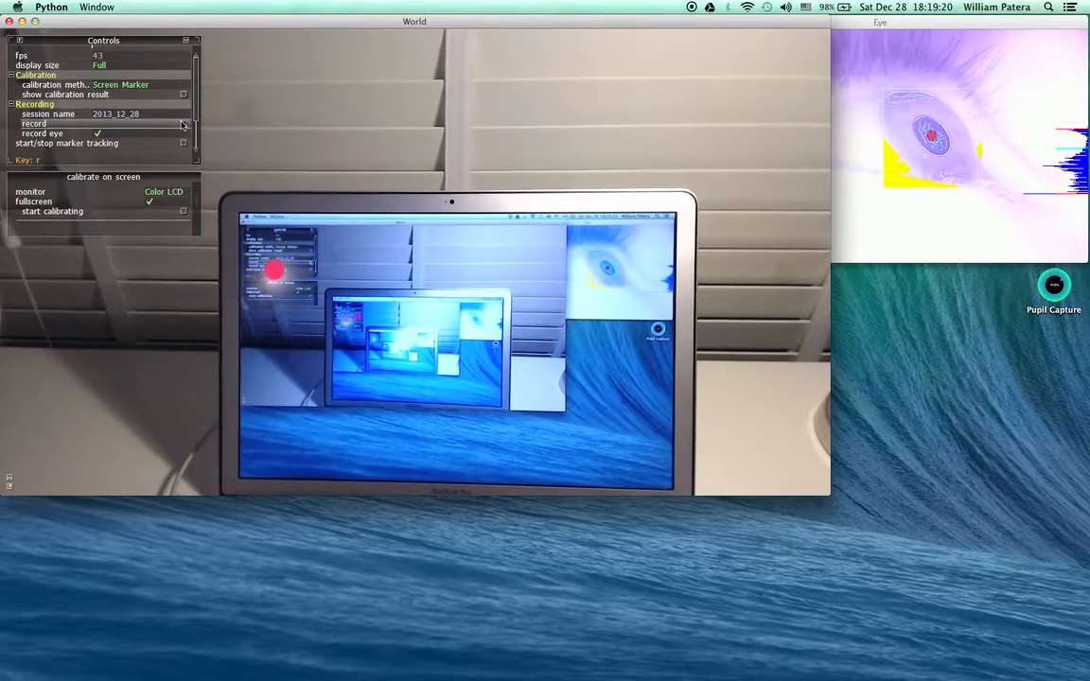
{"action": "left_click", "coordinate": [184, 125]}
{"action": "type", "text": "test_session"}
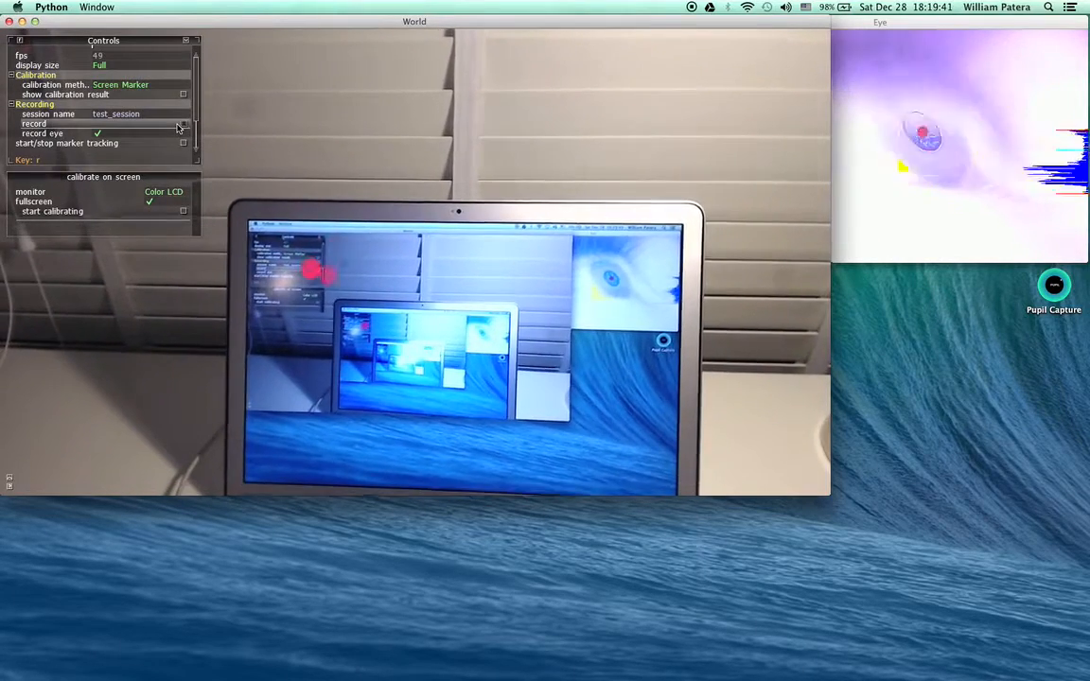
{"action": "left_click", "coordinate": [182, 124]}
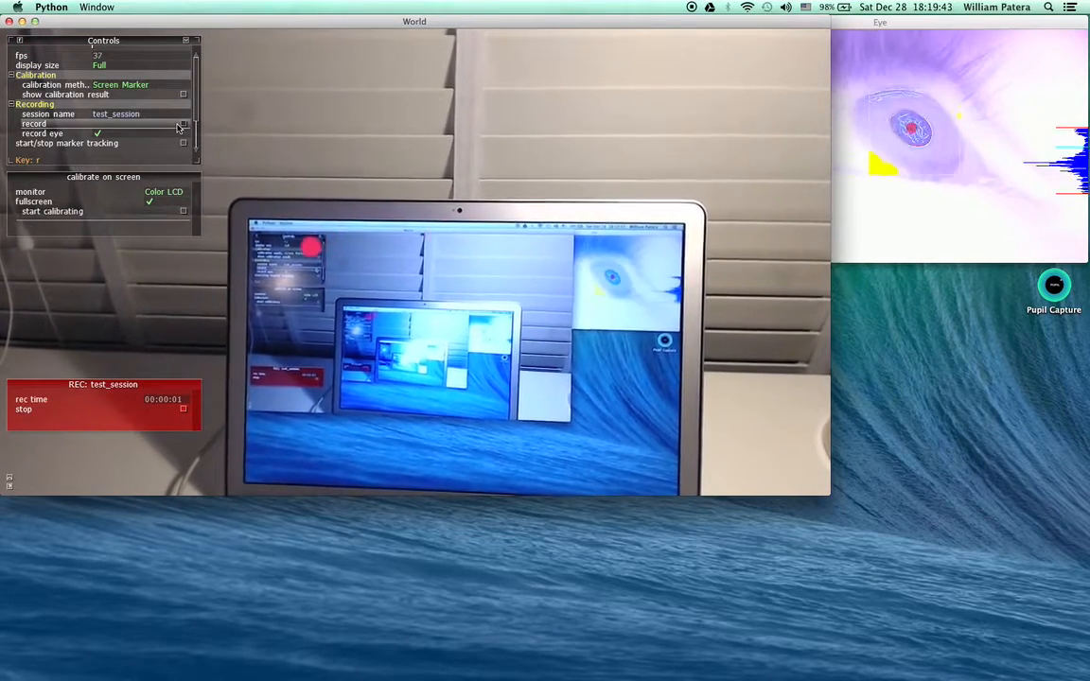